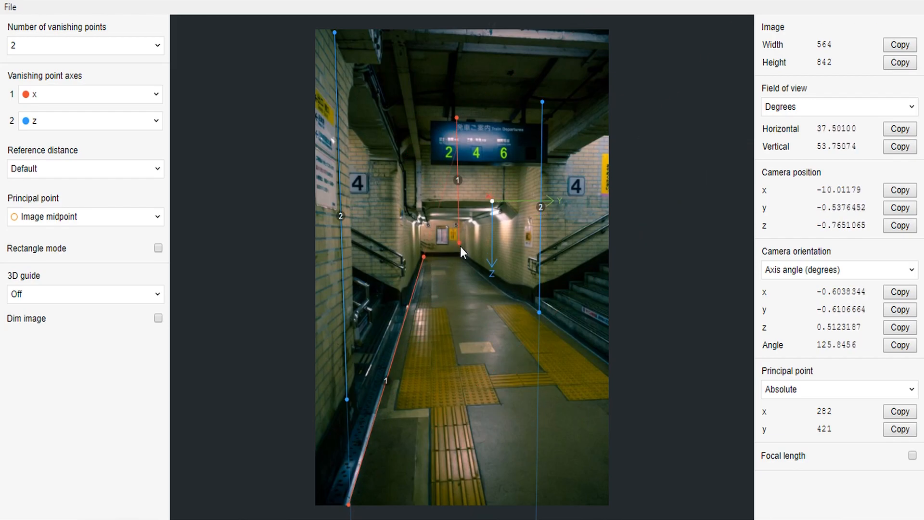
- Download fSpy-Blender-1.0.2.zip from the v1.0.2 release assets on GitHub
{"action": "left_click_drag", "start_coordinate": [459, 242], "coordinate": [589, 359]}
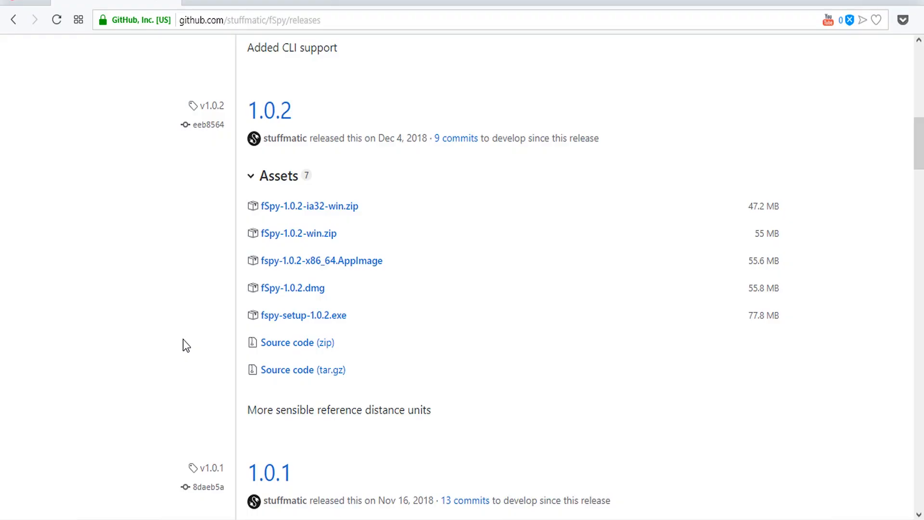
{"action": "mouse_move", "coordinate": [263, 276]}
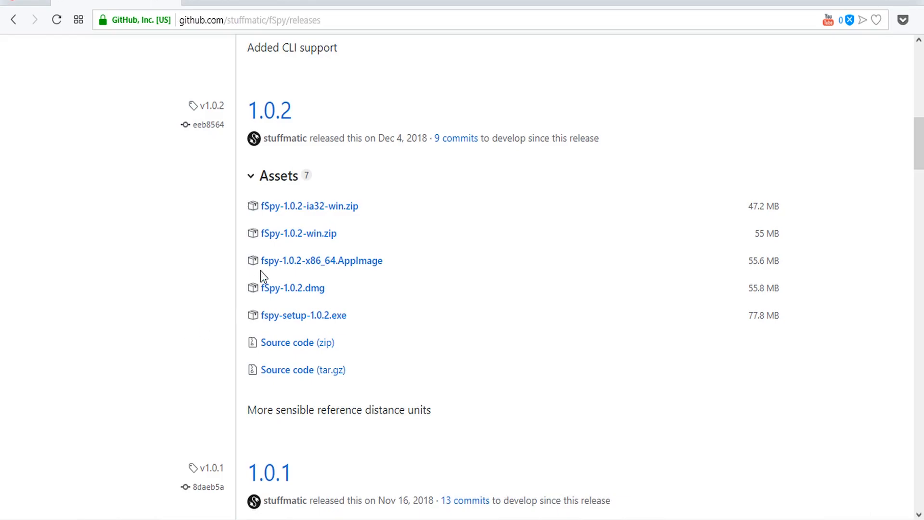
{"action": "mouse_move", "coordinate": [303, 246]}
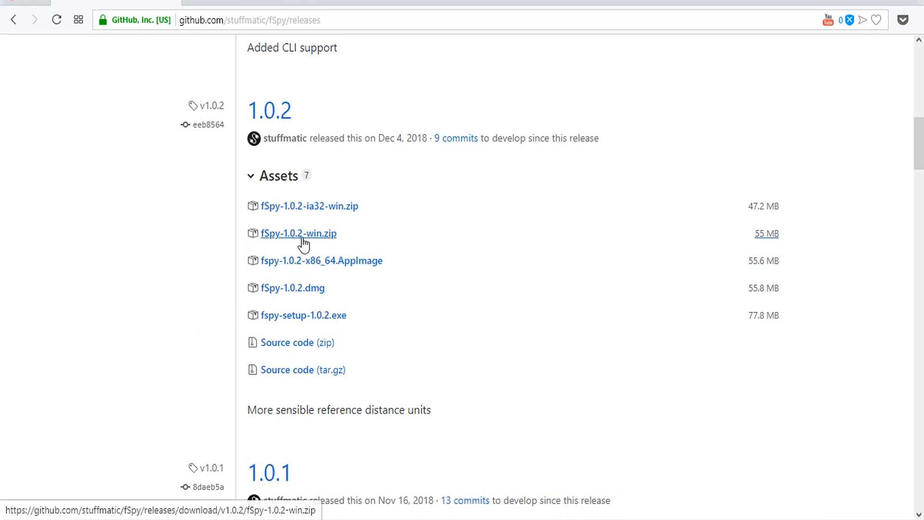
{"action": "mouse_move", "coordinate": [774, 240]}
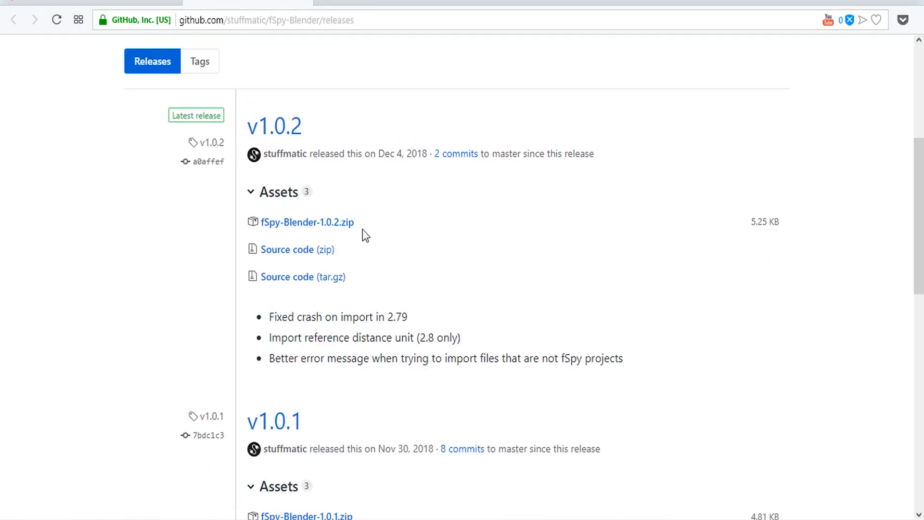
{"action": "mouse_move", "coordinate": [306, 229]}
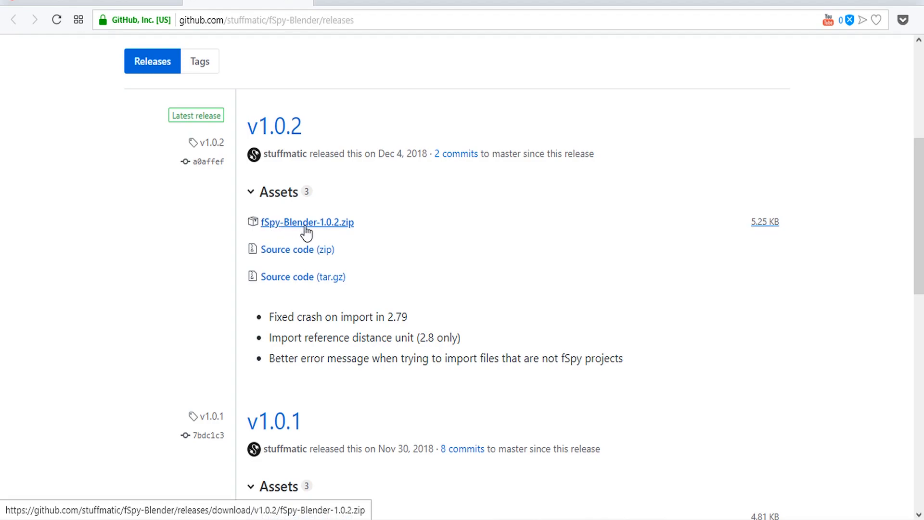
{"action": "left_click", "coordinate": [266, 20]}
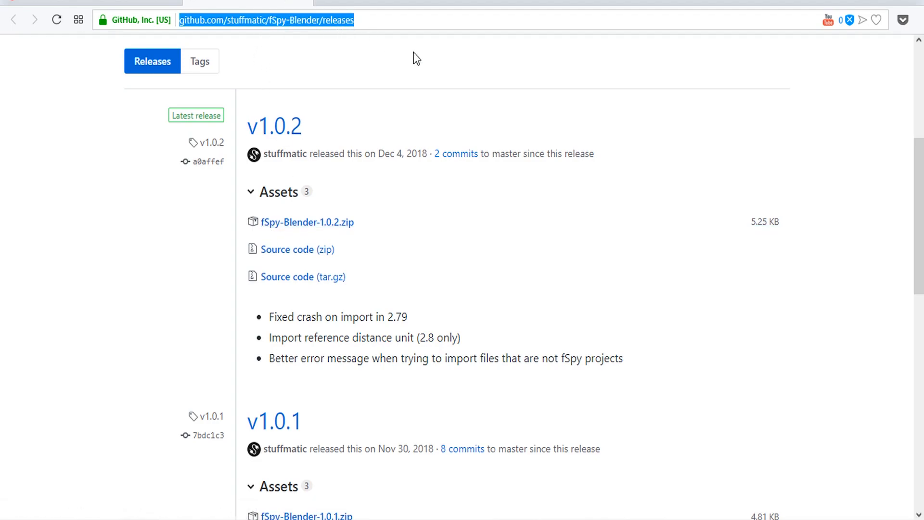
{"action": "mouse_move", "coordinate": [766, 237]}
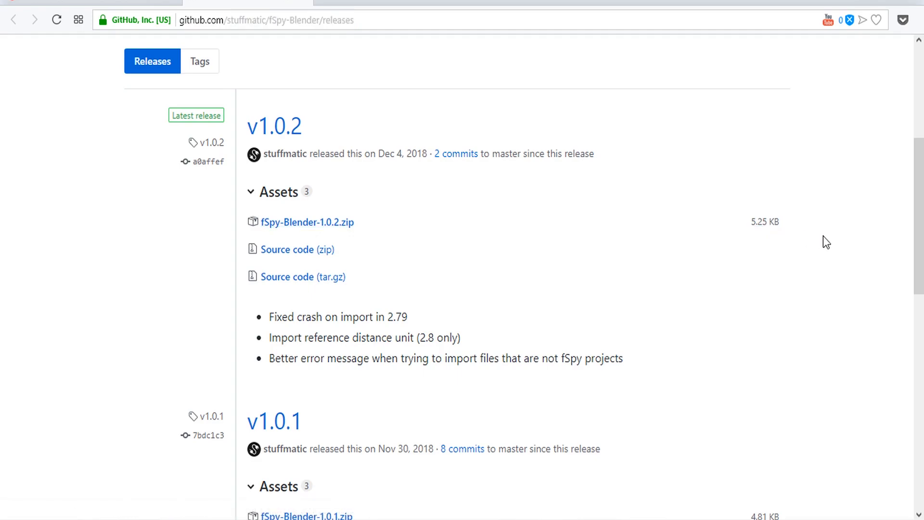
{"action": "mouse_move", "coordinate": [366, 241]}
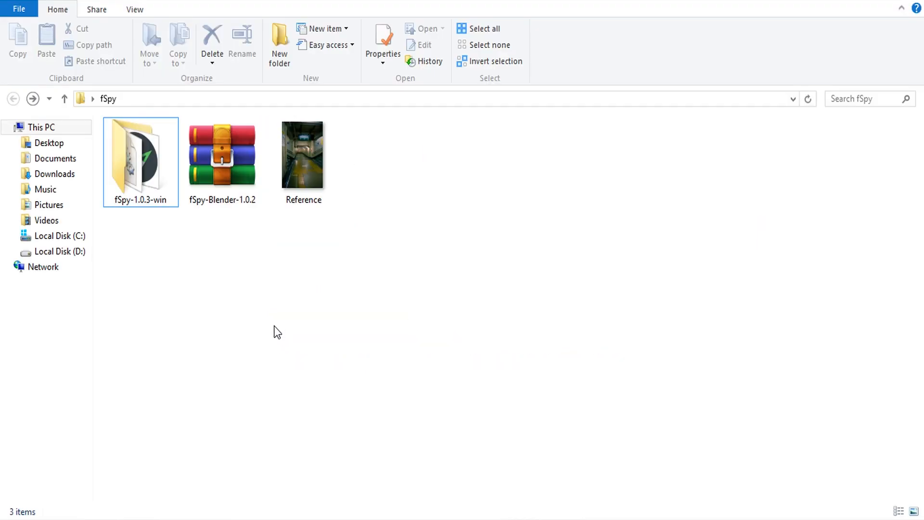
- Launch the fSpy executable from the extracted fSpy-1.0.3-win folder
{"action": "left_click", "coordinate": [140, 159]}
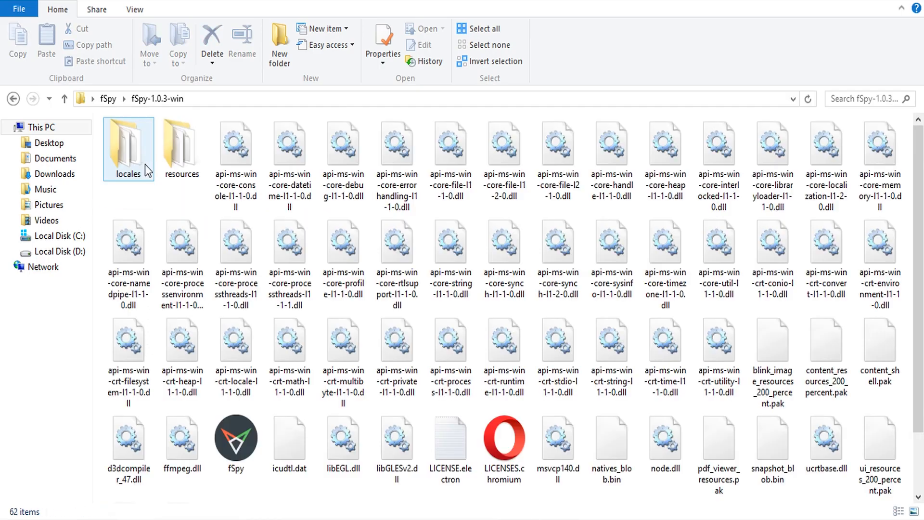
{"action": "left_click", "coordinate": [236, 439]}
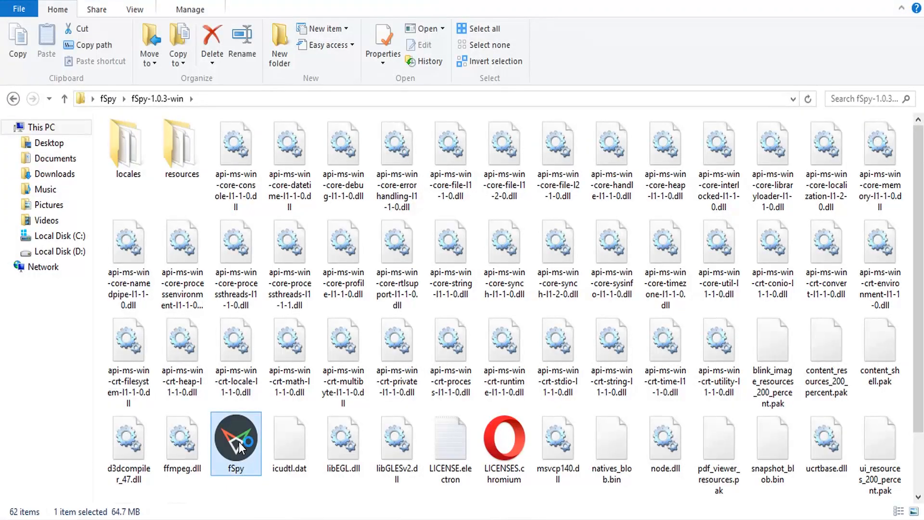
{"action": "double_click", "coordinate": [236, 444]}
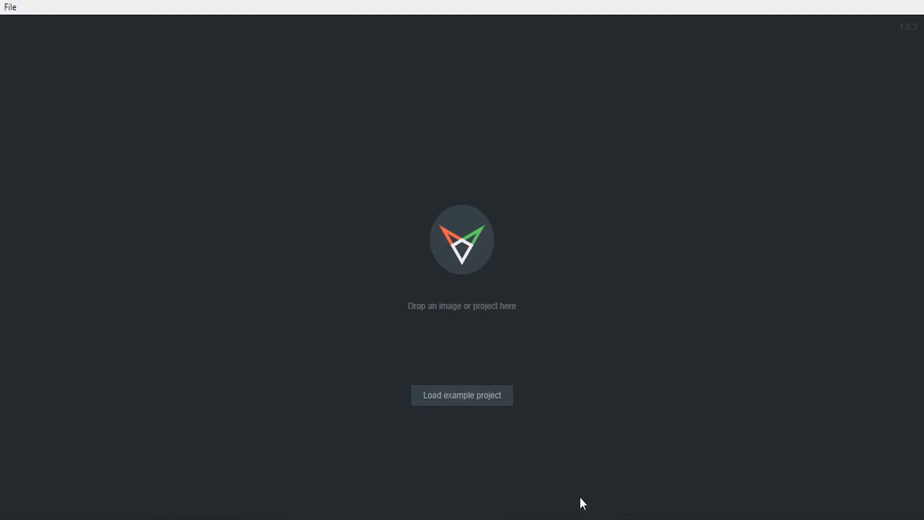
- Load the subway reference photo into fSpy and uncheck Dim image
{"action": "left_click", "coordinate": [462, 395]}
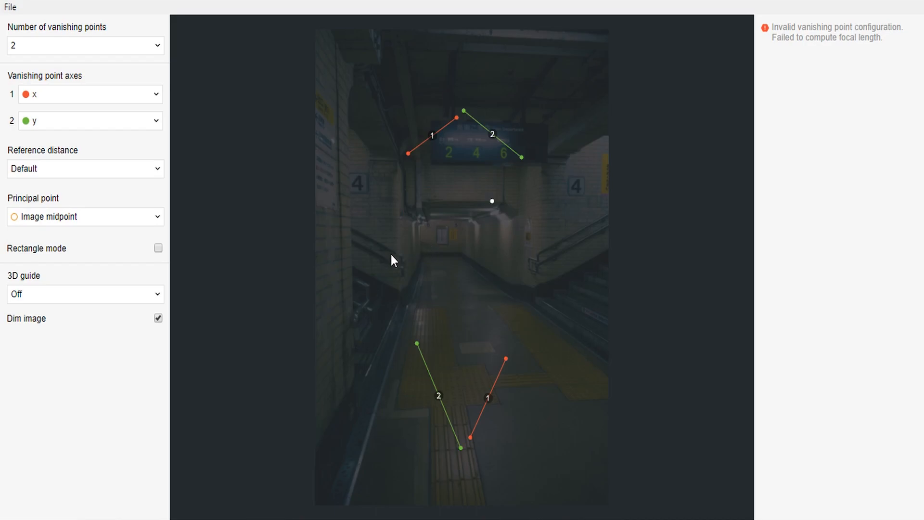
{"action": "mouse_move", "coordinate": [158, 318]}
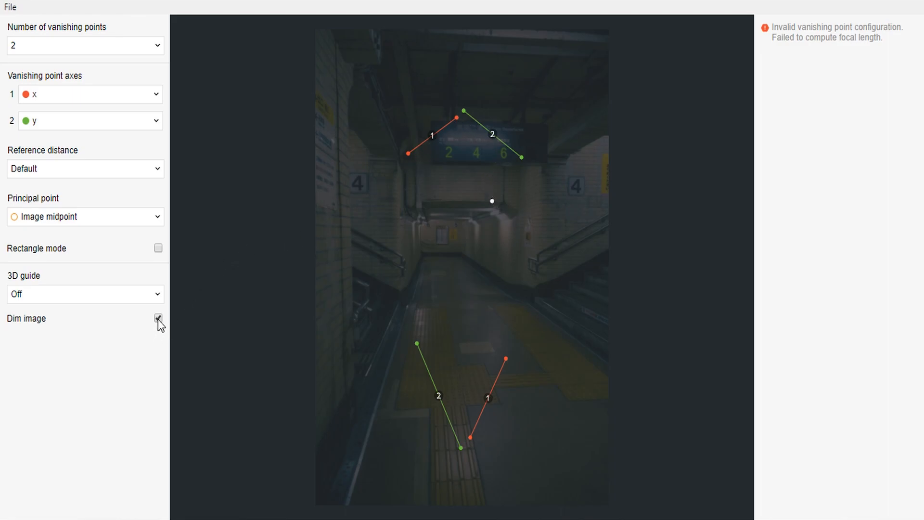
{"action": "left_click", "coordinate": [158, 318]}
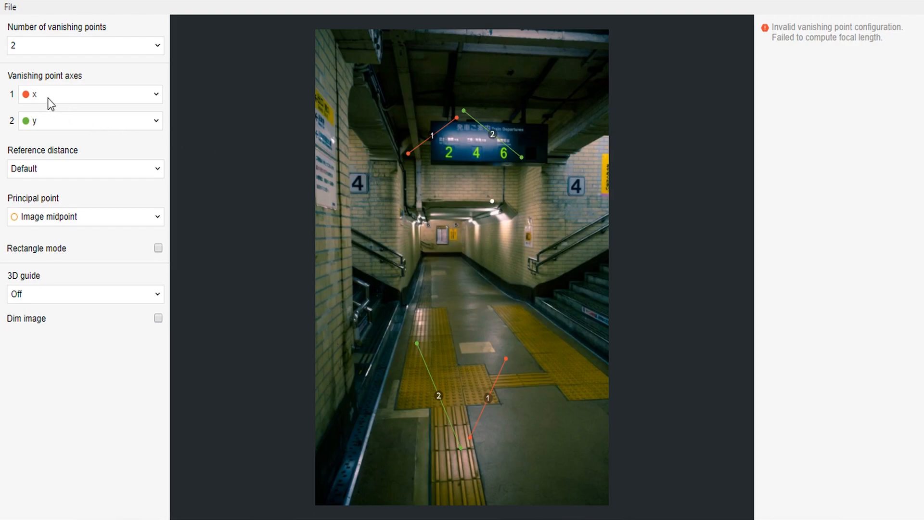
{"action": "mouse_move", "coordinate": [49, 132]}
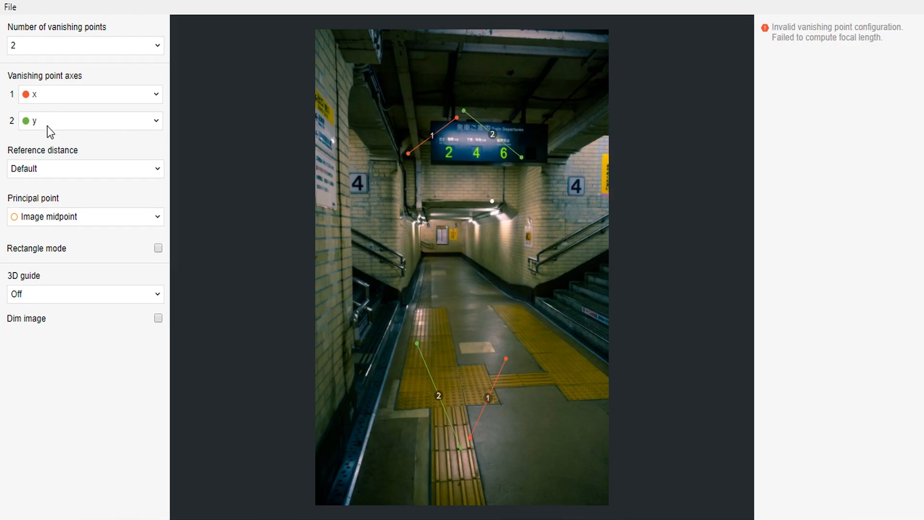
{"action": "mouse_move", "coordinate": [37, 128]}
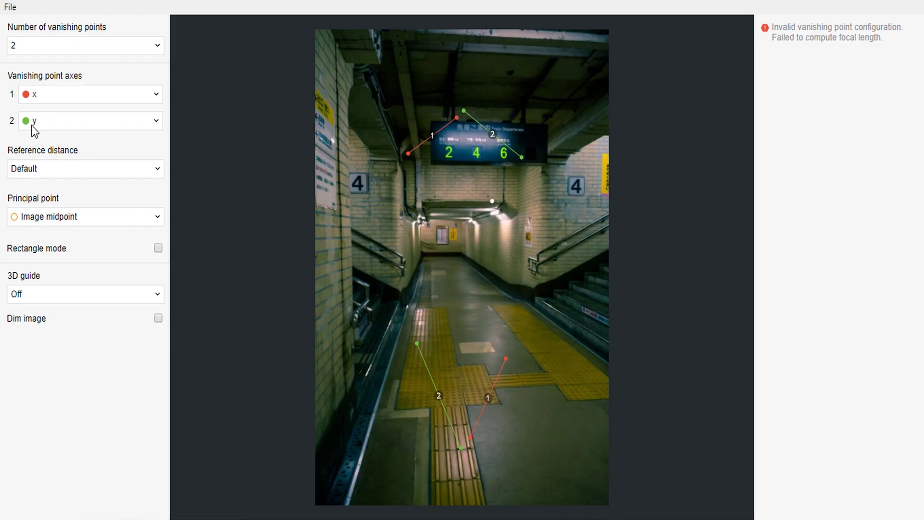
{"action": "mouse_move", "coordinate": [351, 438]}
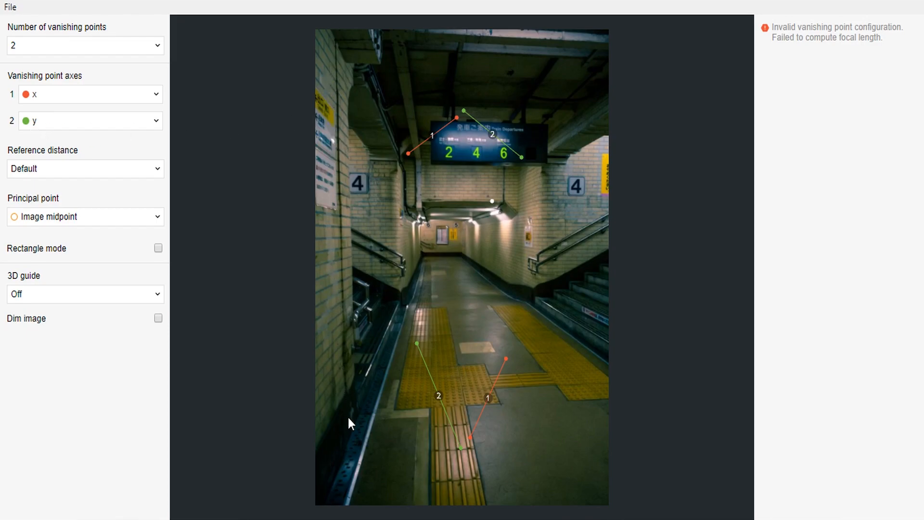
{"action": "mouse_move", "coordinate": [353, 511]}
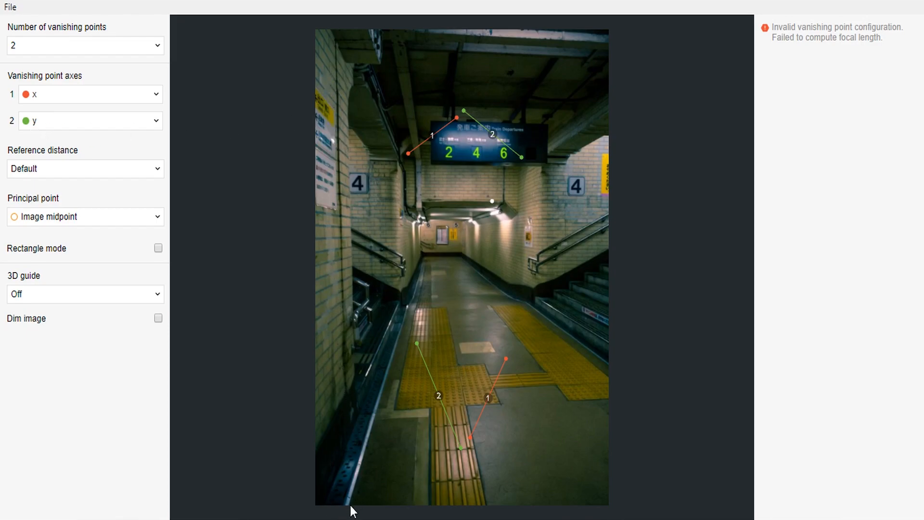
{"action": "mouse_move", "coordinate": [293, 224]}
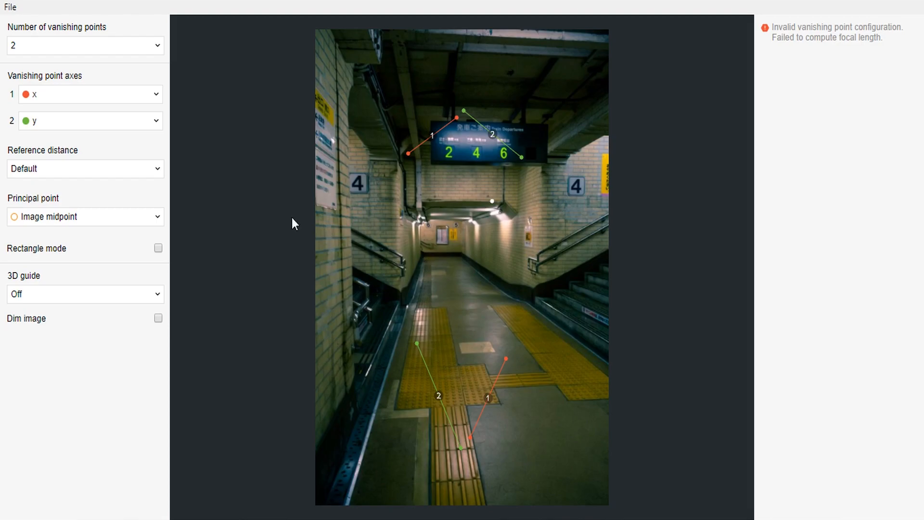
- Set vanishing point axis 2 to z and align the blue lines with vertical wall edges
{"action": "left_click", "coordinate": [86, 121]}
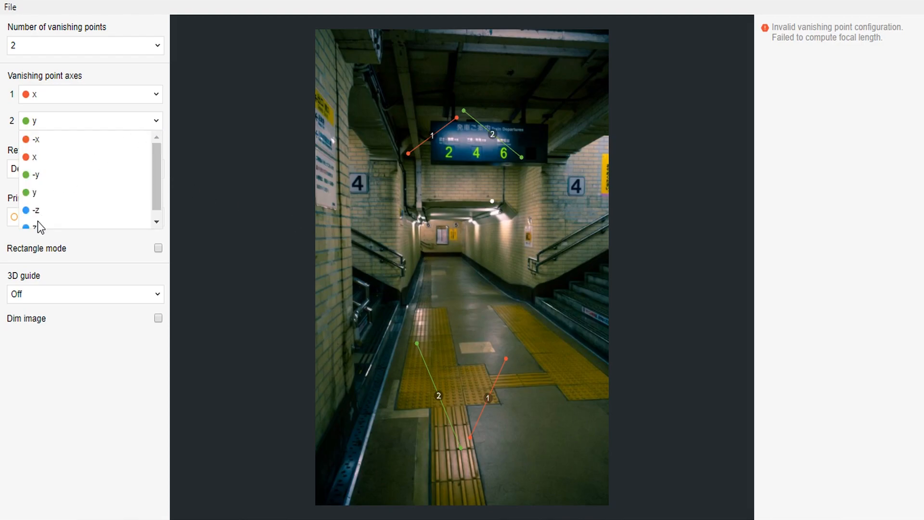
{"action": "left_click", "coordinate": [34, 226]}
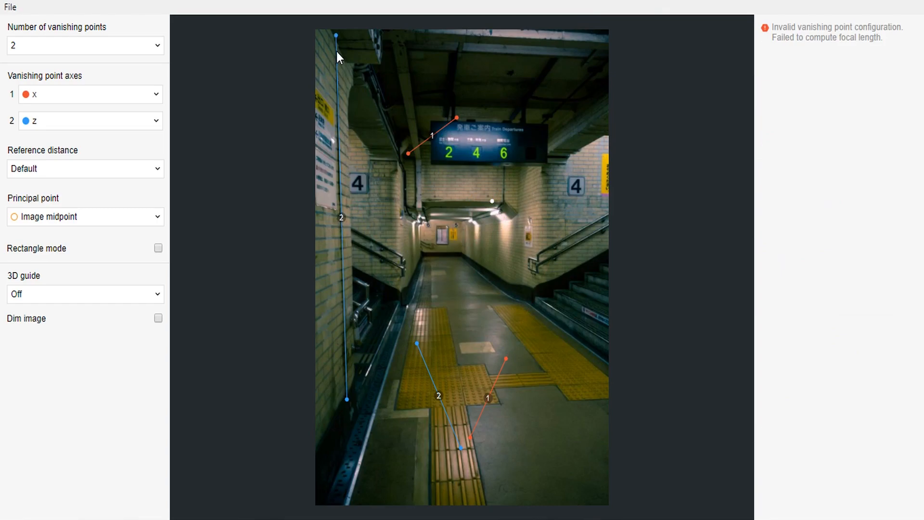
{"action": "mouse_move", "coordinate": [341, 37]}
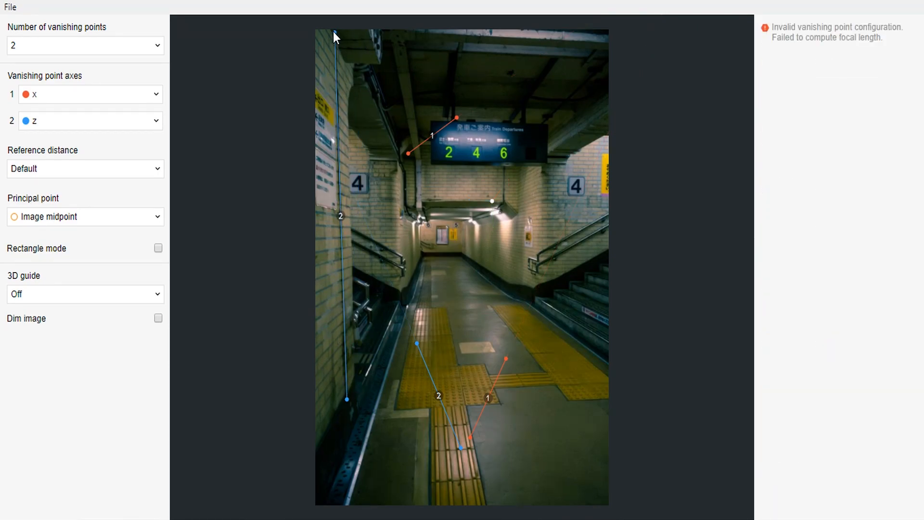
{"action": "left_click_drag", "start_coordinate": [416, 344], "coordinate": [543, 296]}
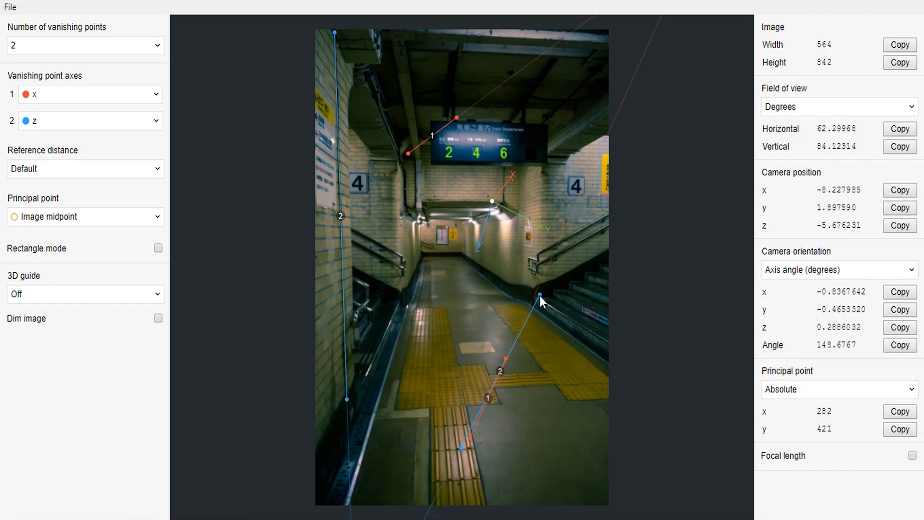
{"action": "left_click_drag", "start_coordinate": [541, 296], "coordinate": [461, 449]}
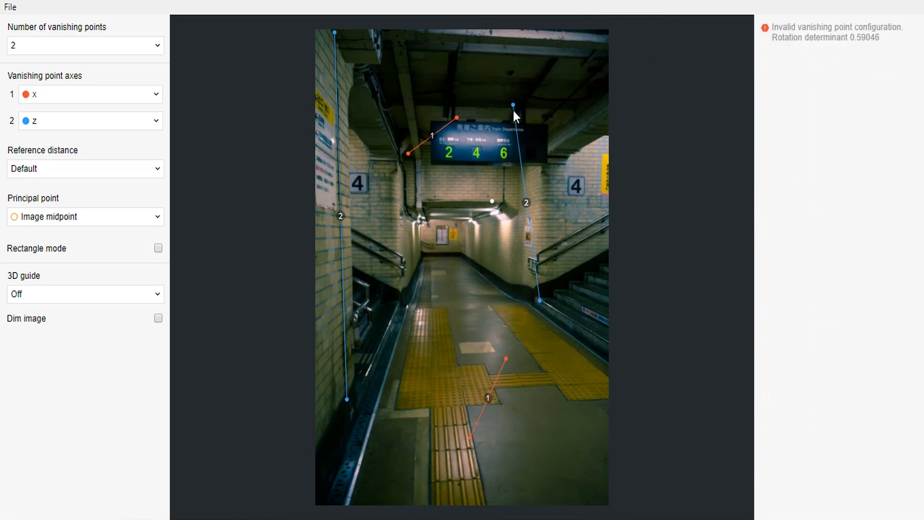
{"action": "mouse_move", "coordinate": [543, 244]}
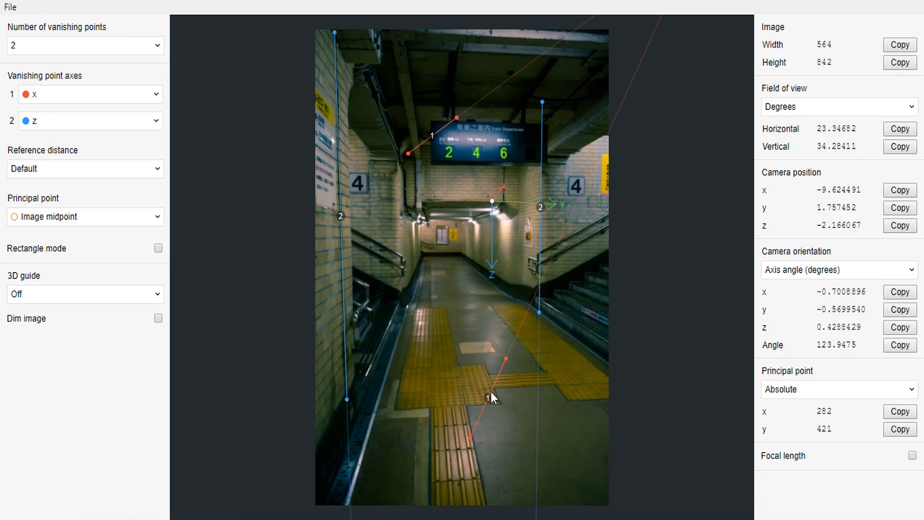
- Align one red x-axis line with the left floor edge and the other with the right
{"action": "left_click_drag", "start_coordinate": [507, 358], "coordinate": [358, 473]}
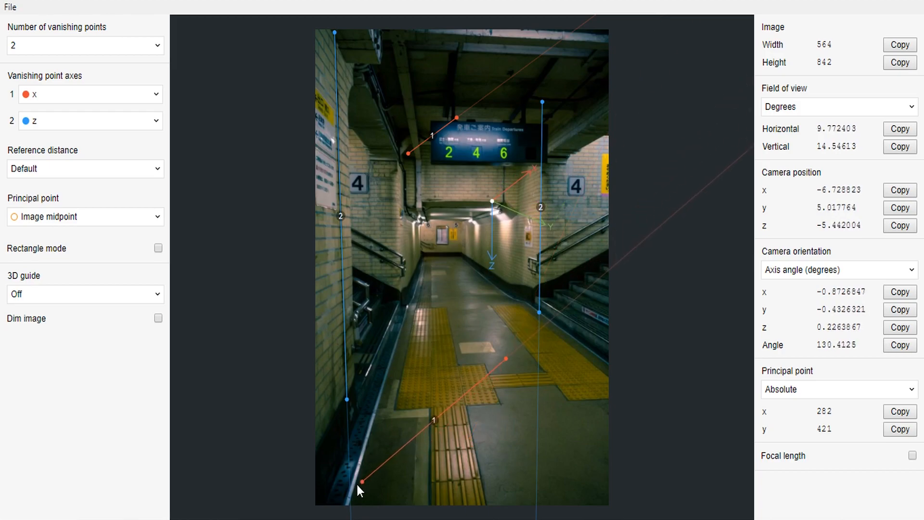
{"action": "left_click_drag", "start_coordinate": [365, 473], "coordinate": [353, 506]}
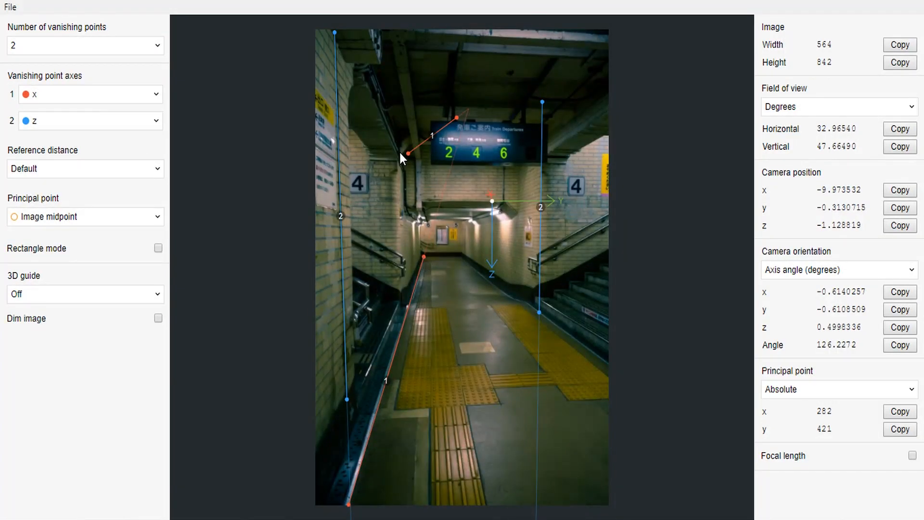
{"action": "left_click_drag", "start_coordinate": [404, 153], "coordinate": [462, 254]}
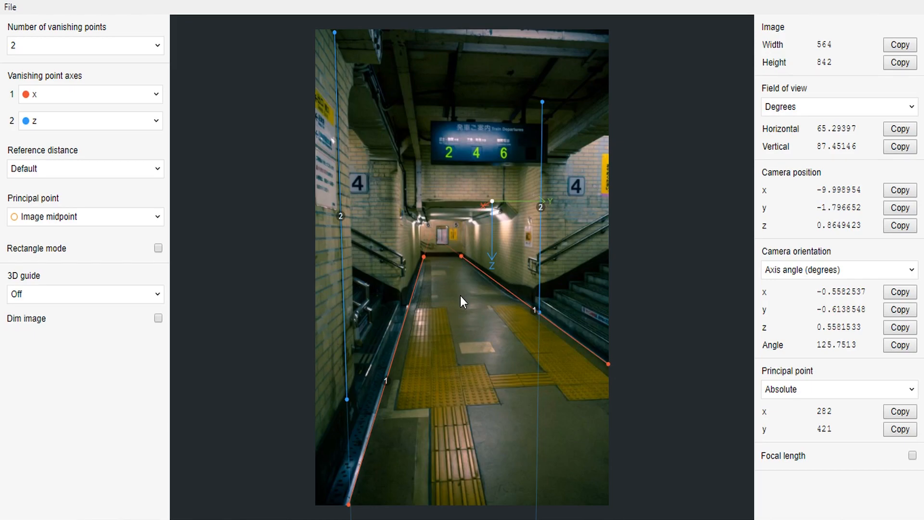
{"action": "mouse_move", "coordinate": [19, 15]}
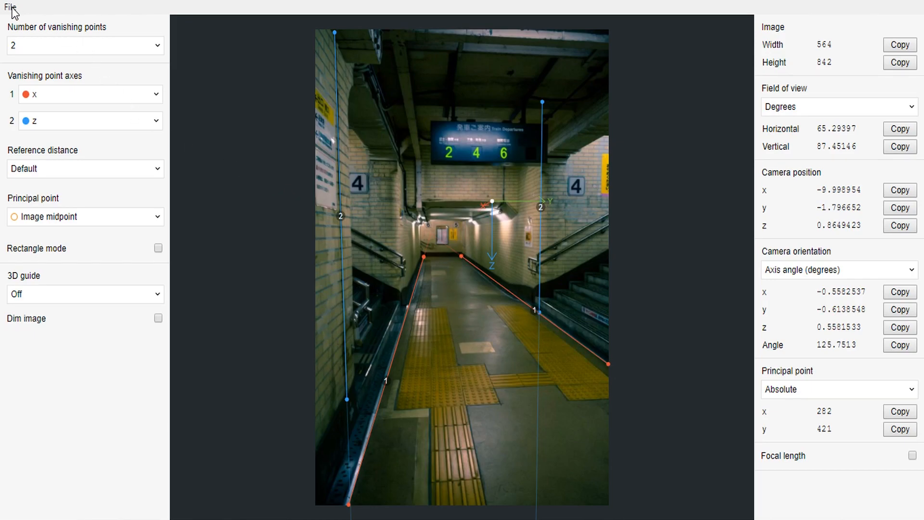
- Save the fSpy project to the Desktop with the file name 'Subway'
{"action": "left_click", "coordinate": [9, 7]}
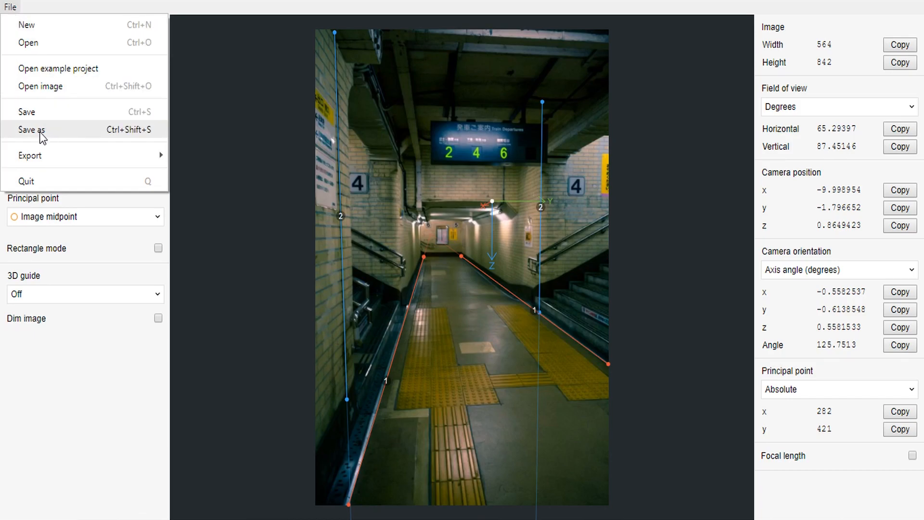
{"action": "left_click", "coordinate": [30, 130]}
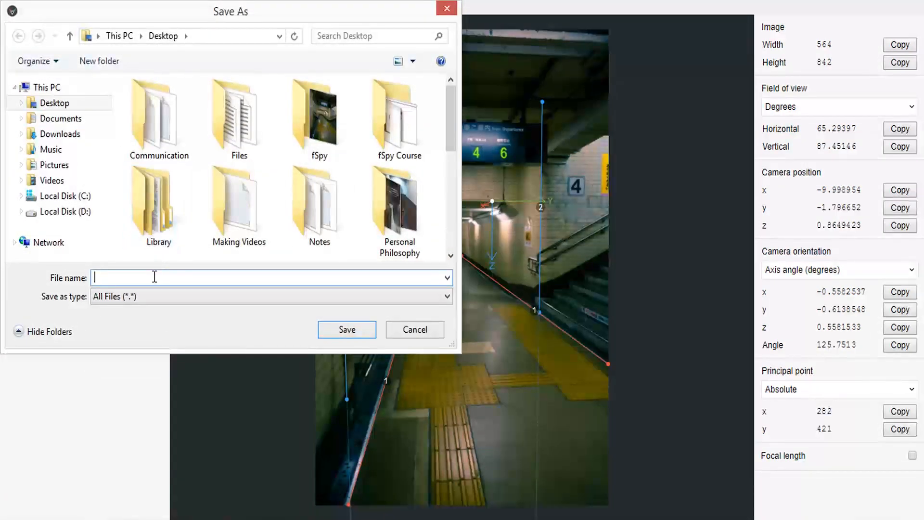
{"action": "type", "text": "Subway"}
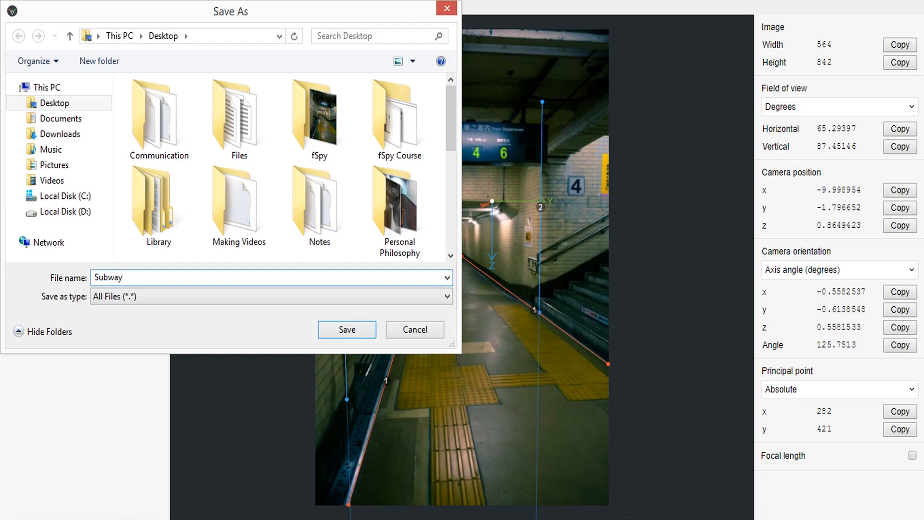
{"action": "left_click", "coordinate": [347, 329]}
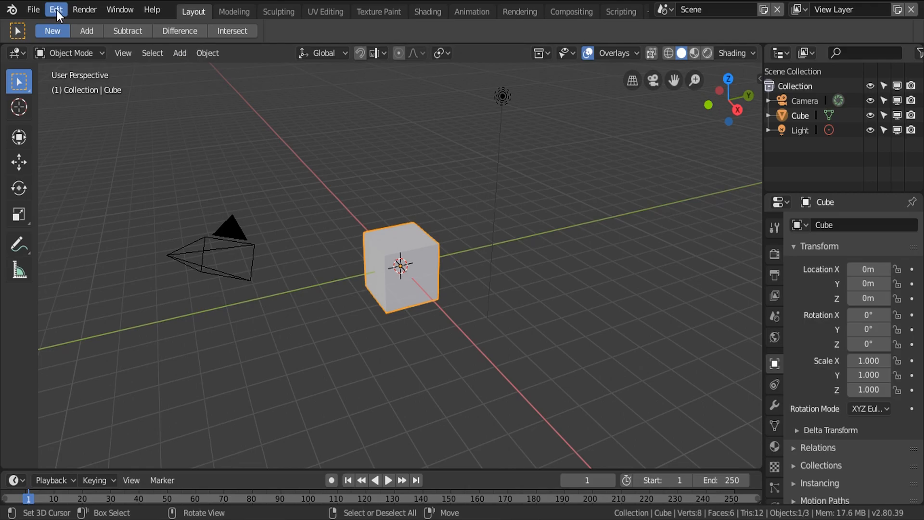
- Install fSpy-Blender-1.0.2.zip from Preferences > Add-ons and search the add-on list for 'fspy'
{"action": "left_click", "coordinate": [53, 9]}
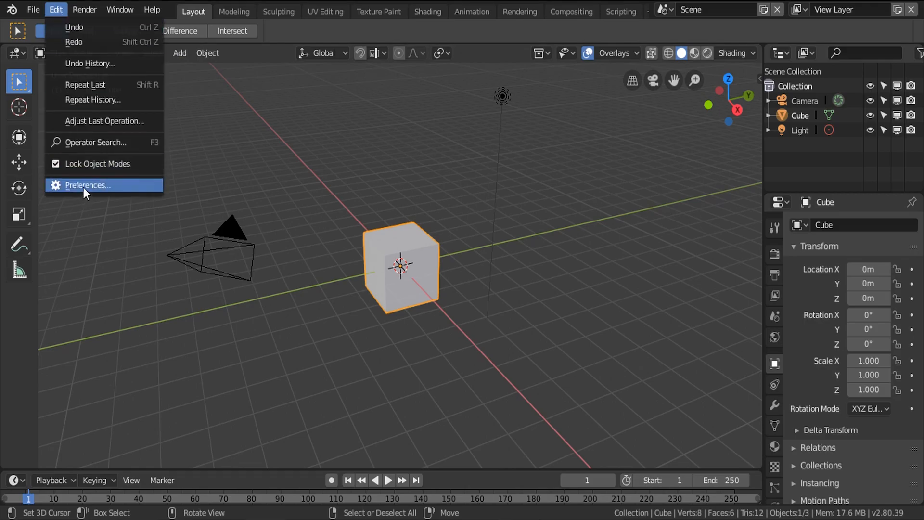
{"action": "left_click", "coordinate": [87, 185]}
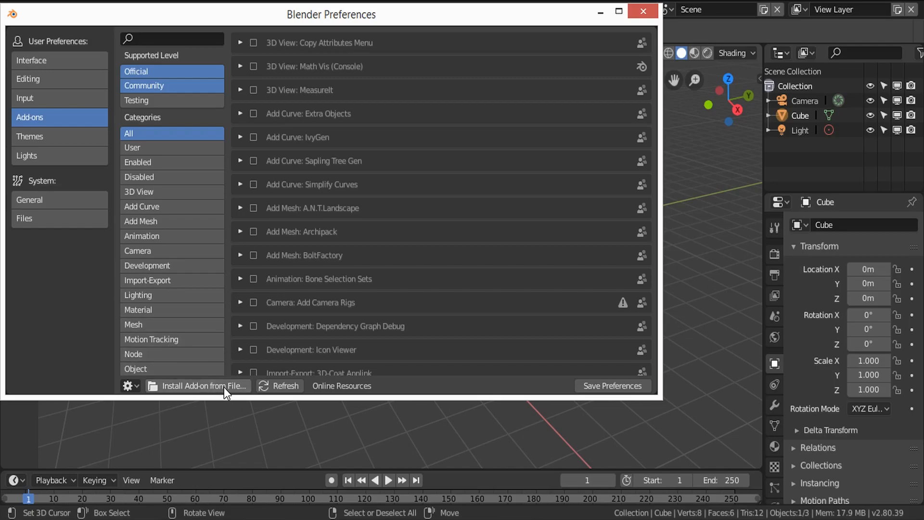
{"action": "left_click", "coordinate": [204, 385]}
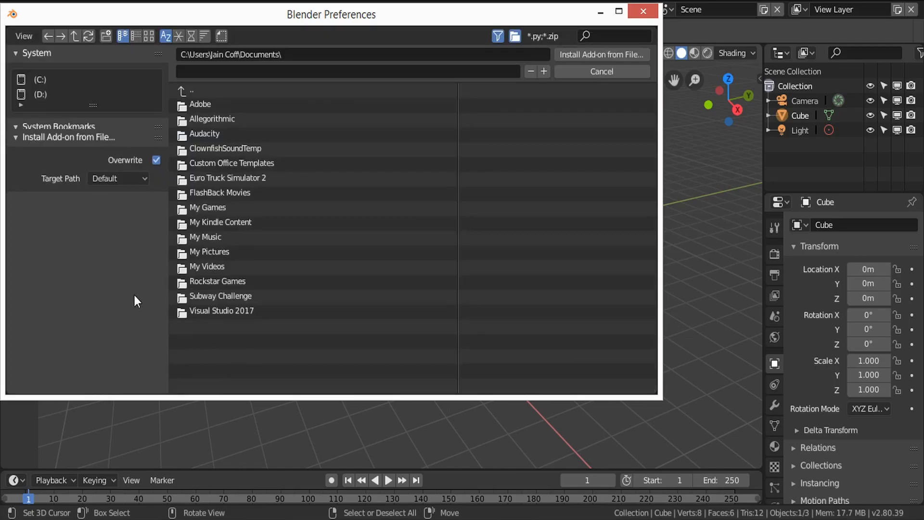
{"action": "mouse_move", "coordinate": [81, 135]}
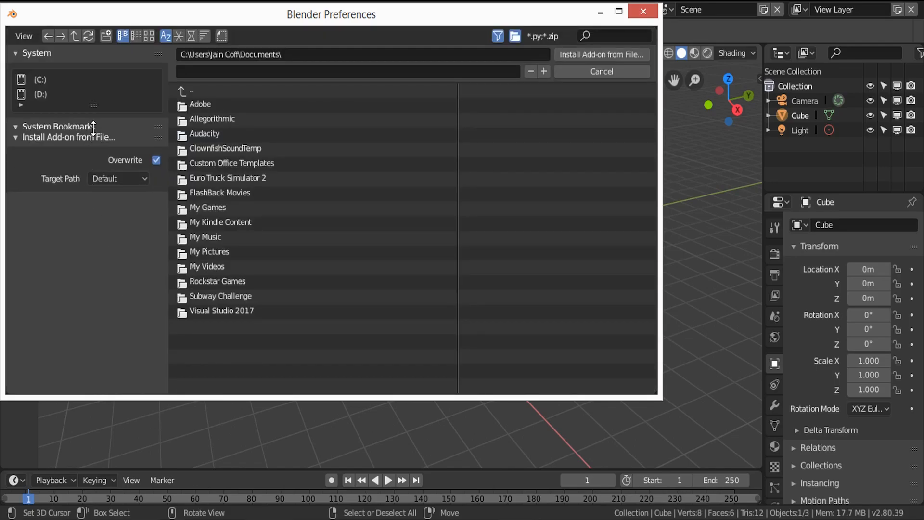
{"action": "left_click", "coordinate": [34, 227]}
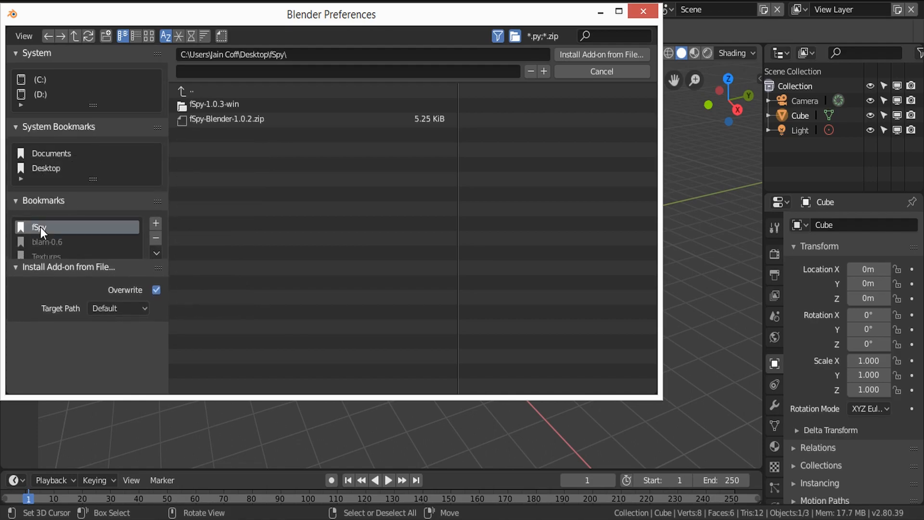
{"action": "left_click", "coordinate": [228, 118]}
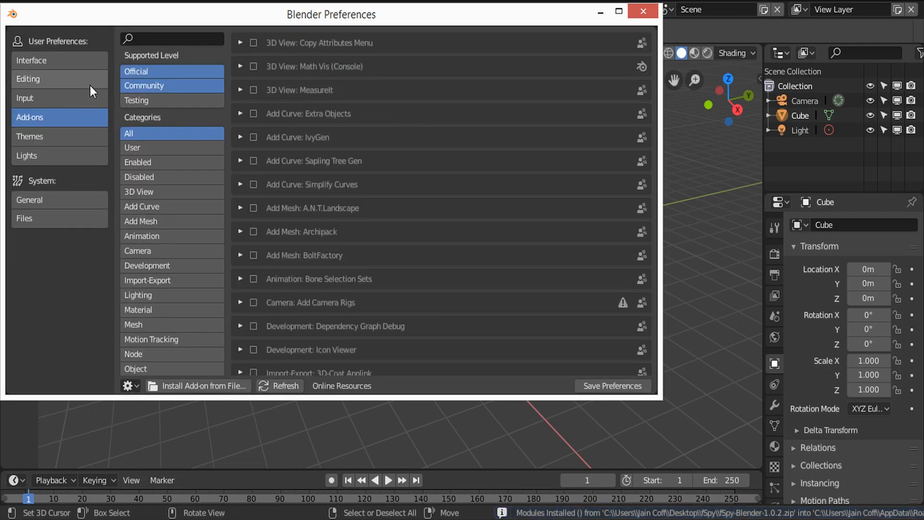
{"action": "left_click", "coordinate": [169, 38]}
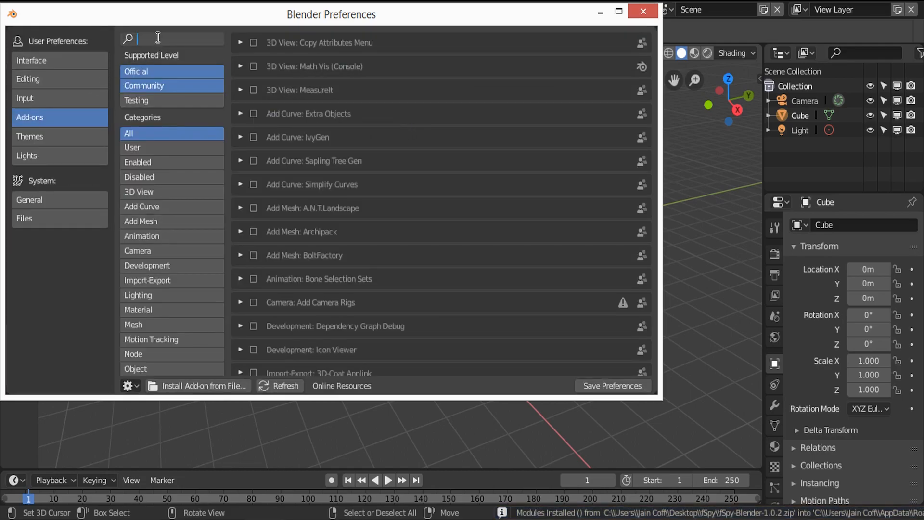
{"action": "type", "text": "fspy"}
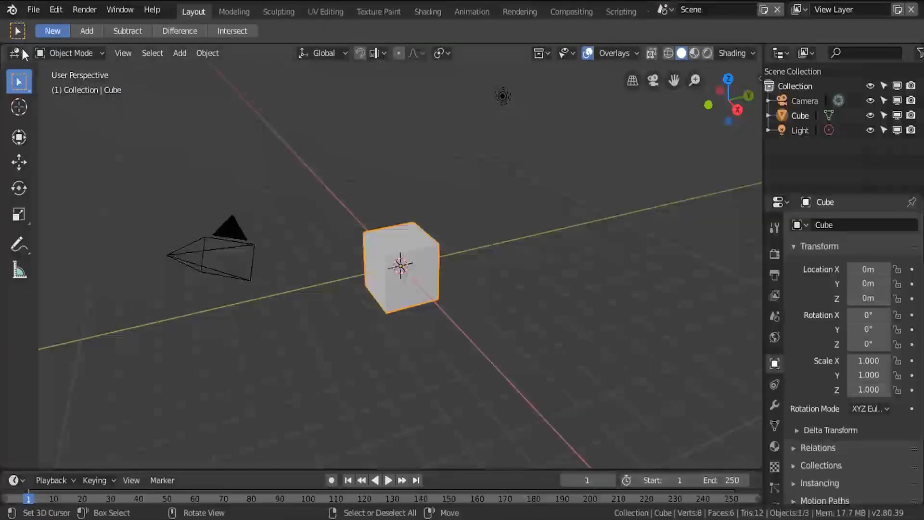
- Import Subway.fspy through File > Import > fSpy (.fspy)
{"action": "left_click", "coordinate": [34, 10]}
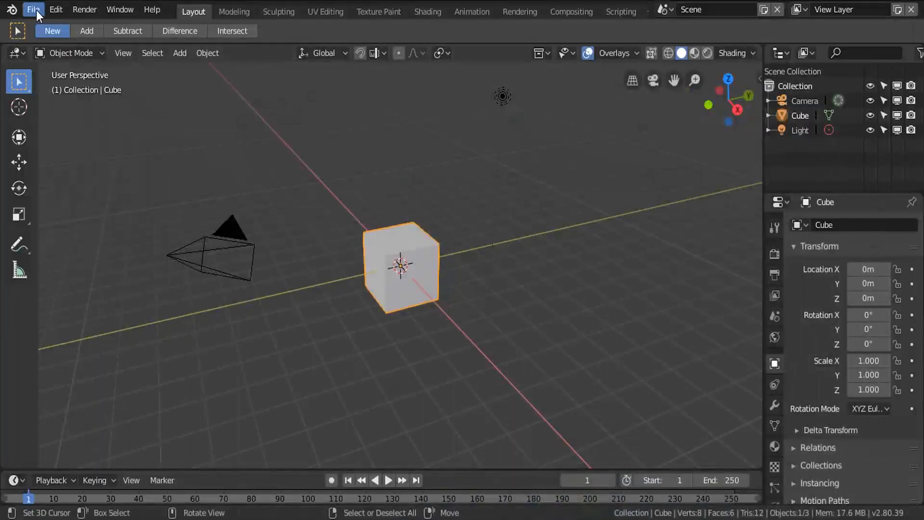
{"action": "left_click", "coordinate": [32, 10]}
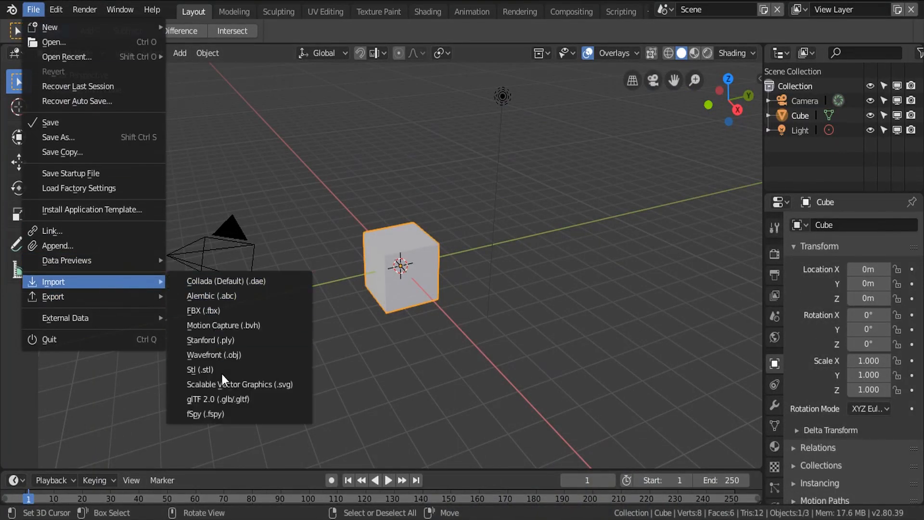
{"action": "left_click", "coordinate": [205, 414]}
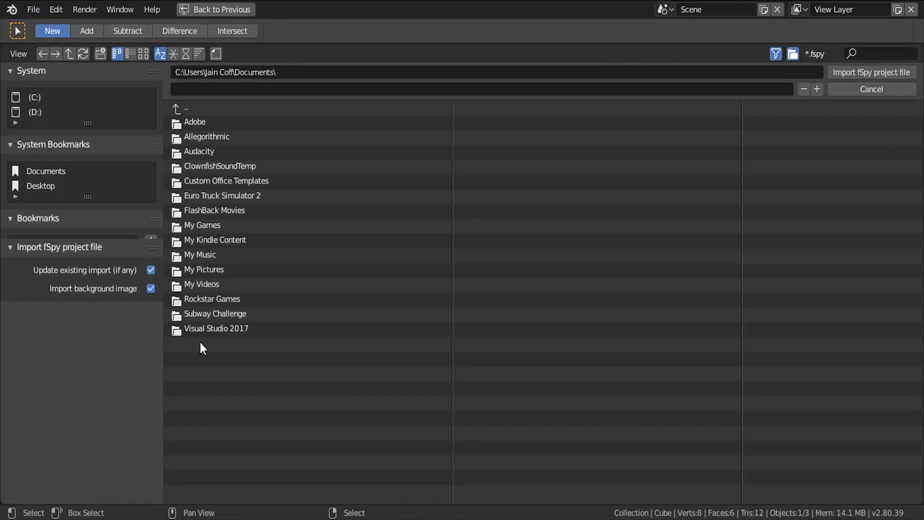
{"action": "left_click", "coordinate": [41, 186]}
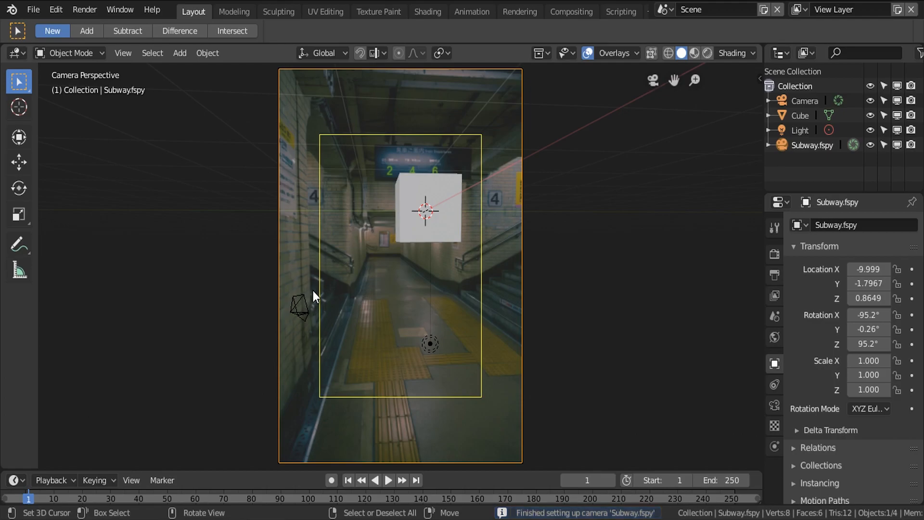
- Move the cube onto the photo's lower-left floor, switch to Wireframe, and enter Edit Mode
{"action": "left_click", "coordinate": [427, 212]}
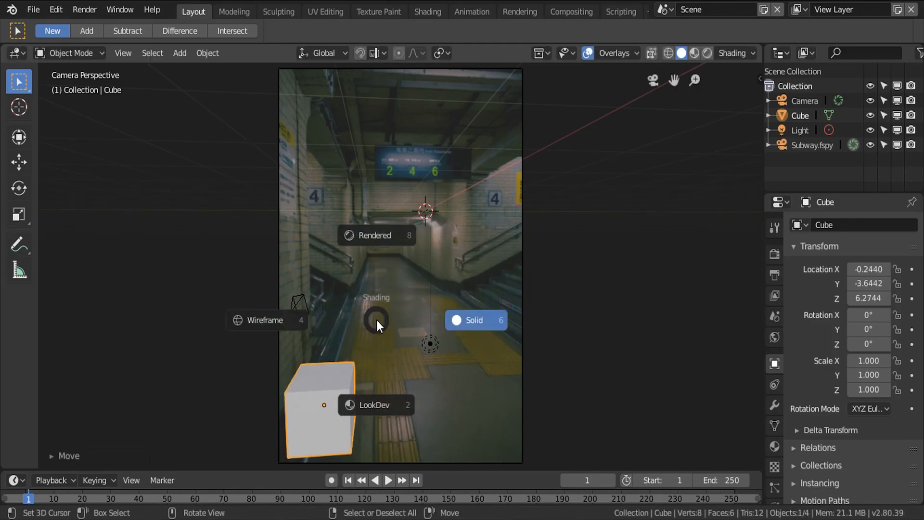
{"action": "left_click", "coordinate": [265, 320]}
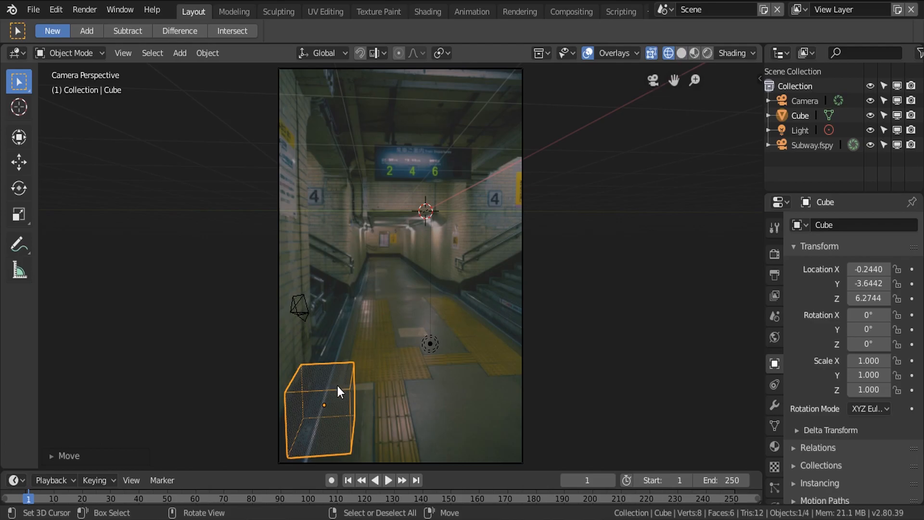
{"action": "mouse_move", "coordinate": [349, 435]}
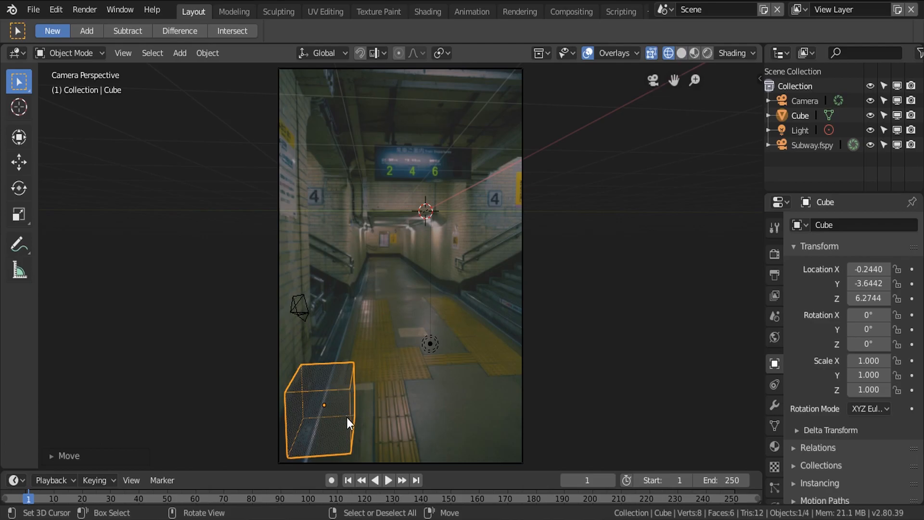
{"action": "key", "text": "Tab"}
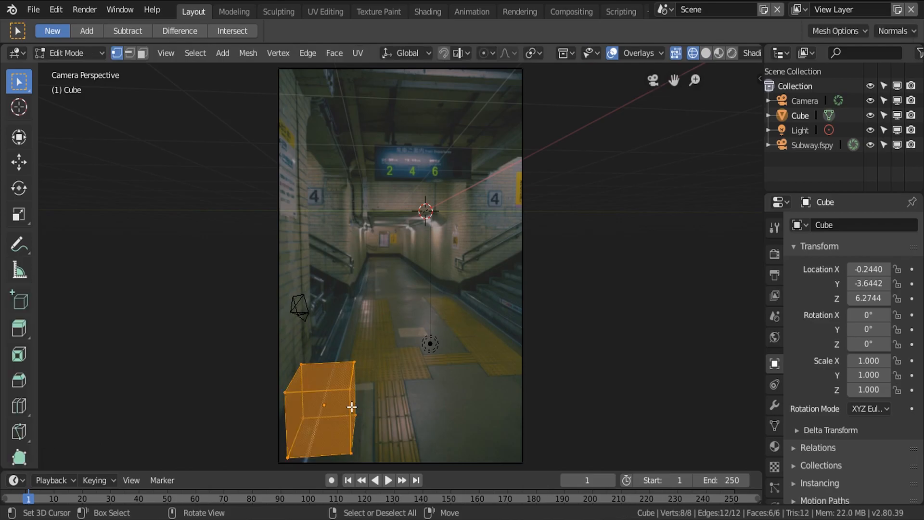
- Switch the cube to Face select mode
{"action": "left_click", "coordinate": [142, 53]}
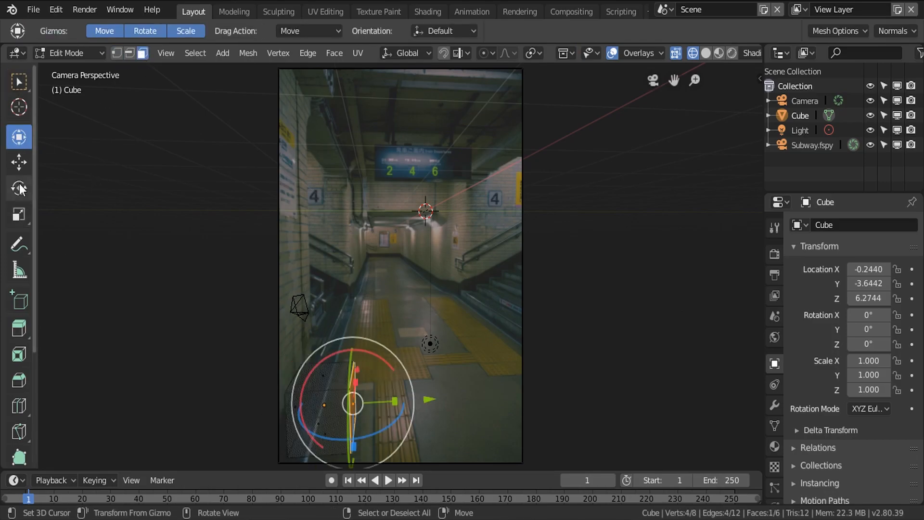
{"action": "mouse_move", "coordinate": [142, 56]}
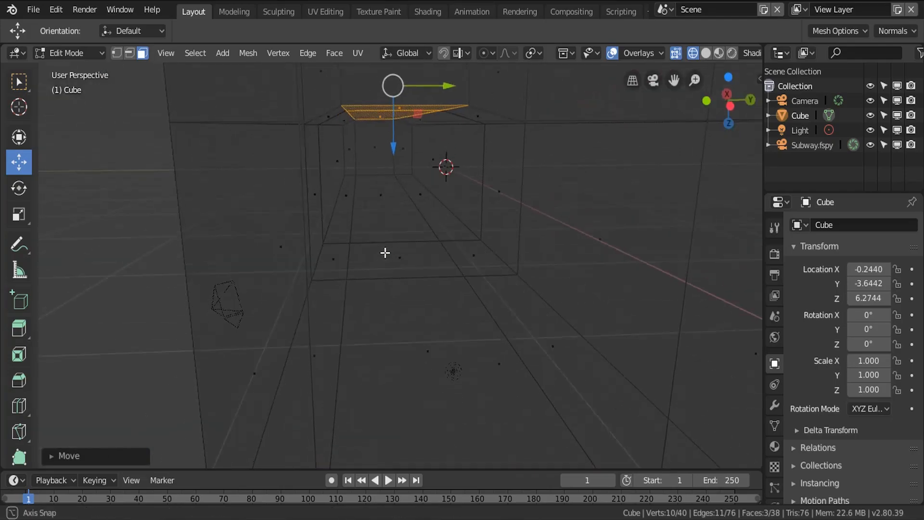
- Delete the corridor's near end face via X > Faces, leaving that end open
{"action": "key", "text": "z"}
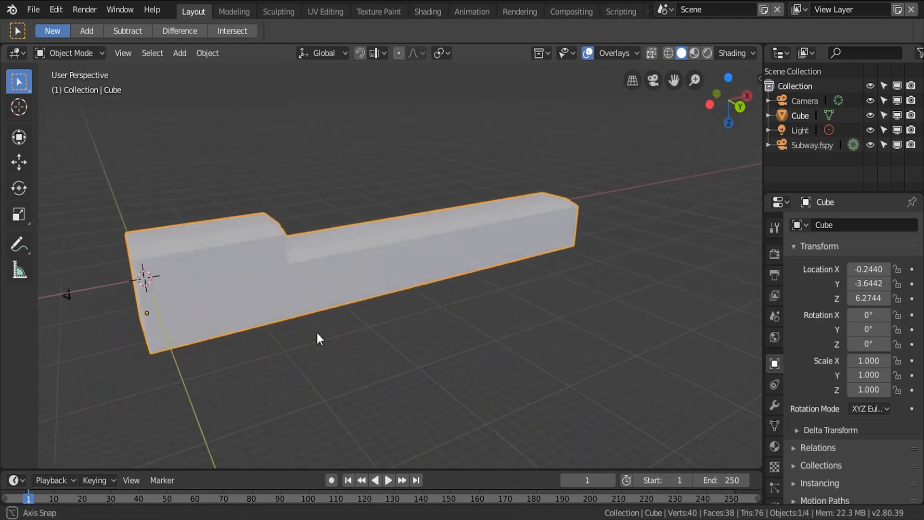
{"action": "key", "text": "Tab"}
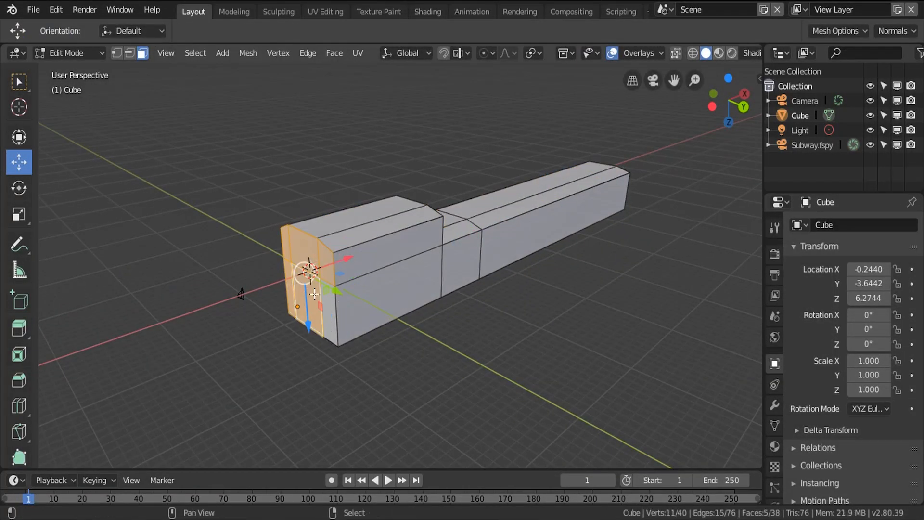
{"action": "key", "text": "X"}
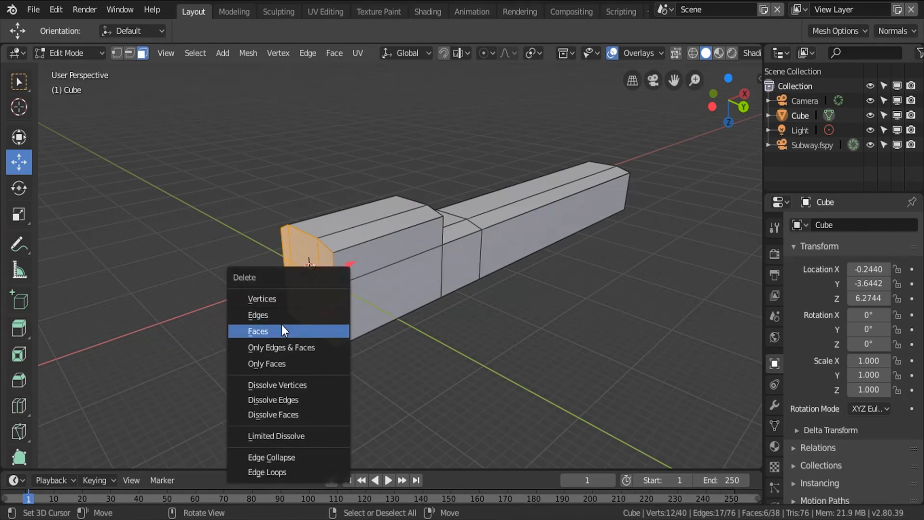
{"action": "left_click", "coordinate": [258, 332]}
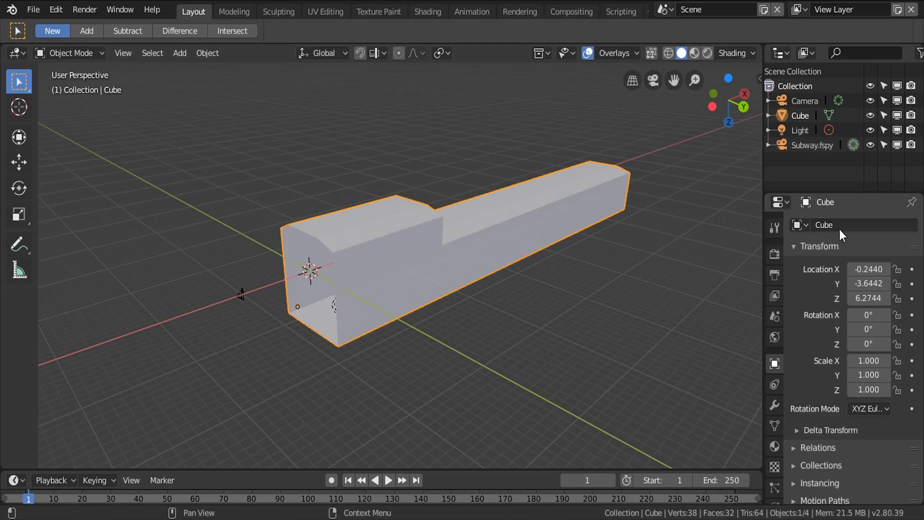
- Add an X-axis Mirror modifier, then scale the extruded section along Y
{"action": "left_click", "coordinate": [775, 405]}
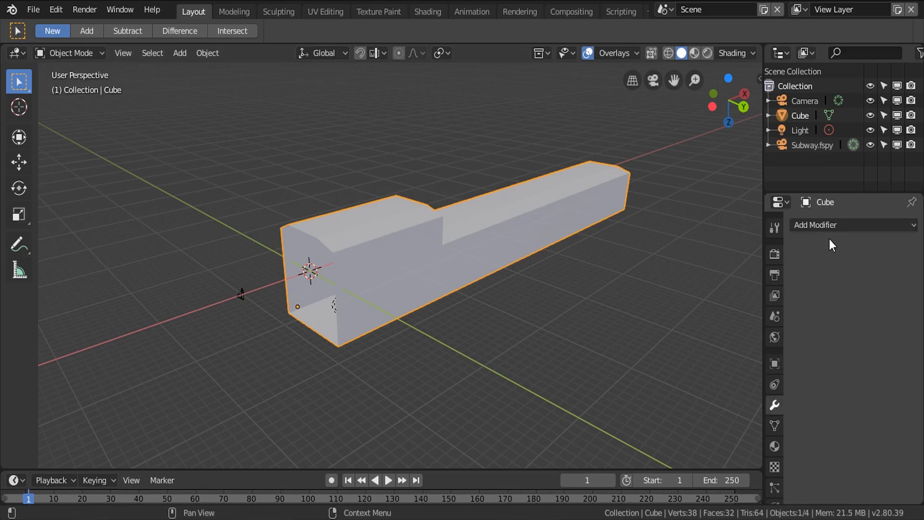
{"action": "left_click", "coordinate": [853, 225]}
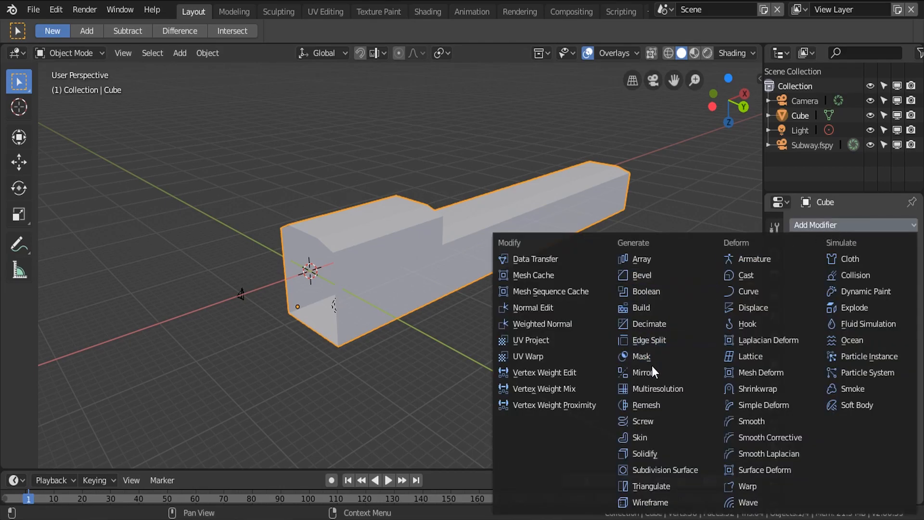
{"action": "left_click", "coordinate": [643, 372]}
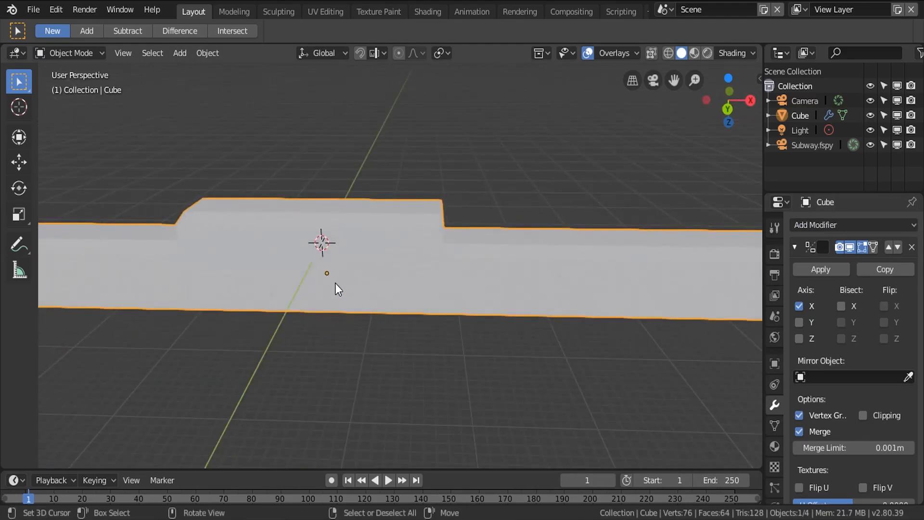
{"action": "key", "text": "Tab"}
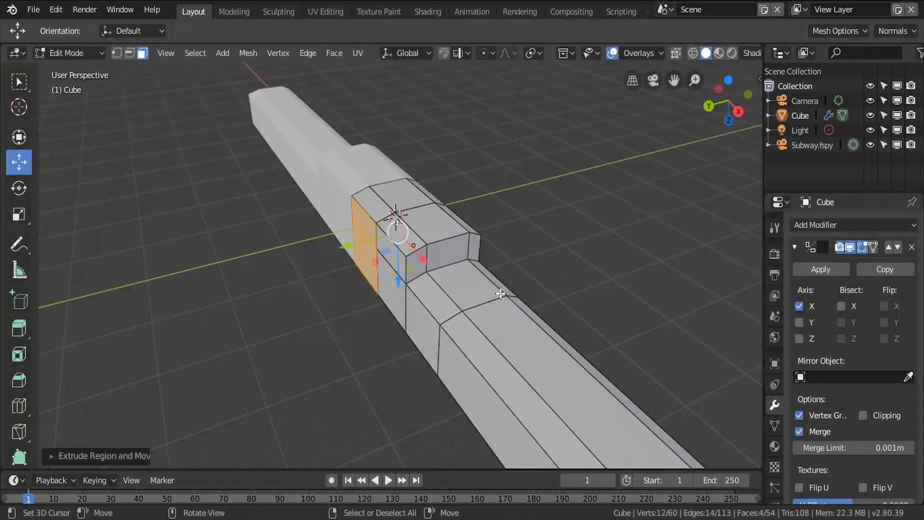
{"action": "key", "text": "s"}
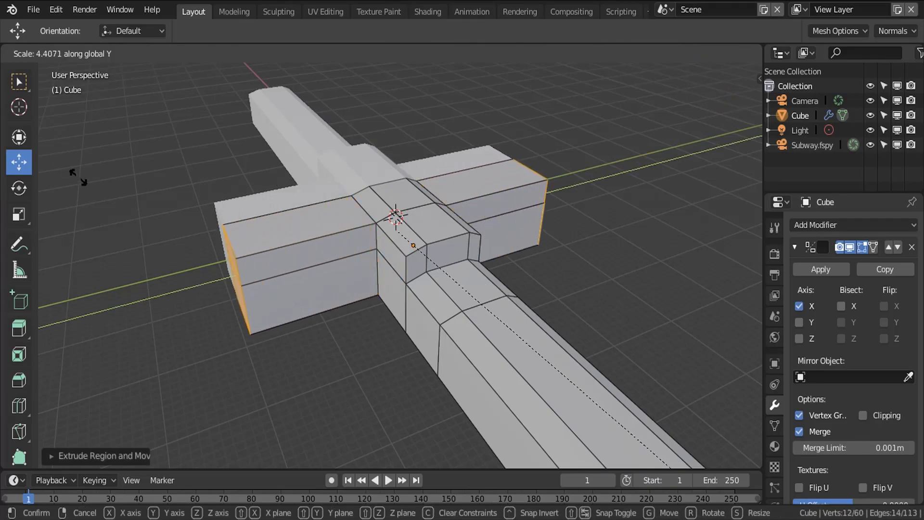